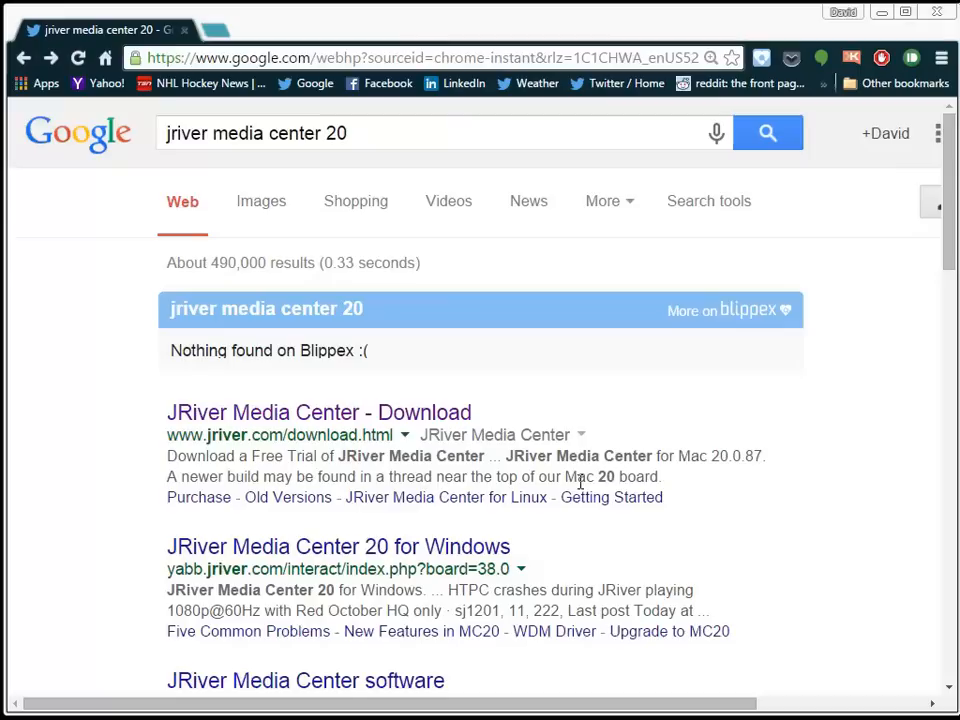
Download the JRiver Media Center 20 Windows installer and set it to open when done
{"action": "left_click", "coordinate": [318, 412]}
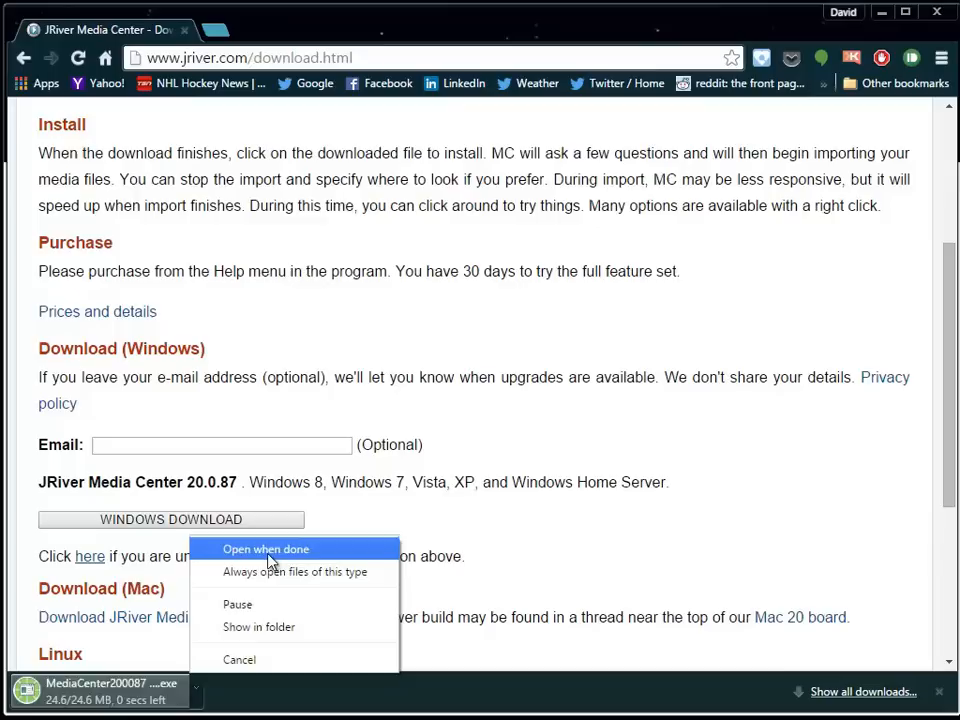
{"action": "left_click", "coordinate": [264, 548]}
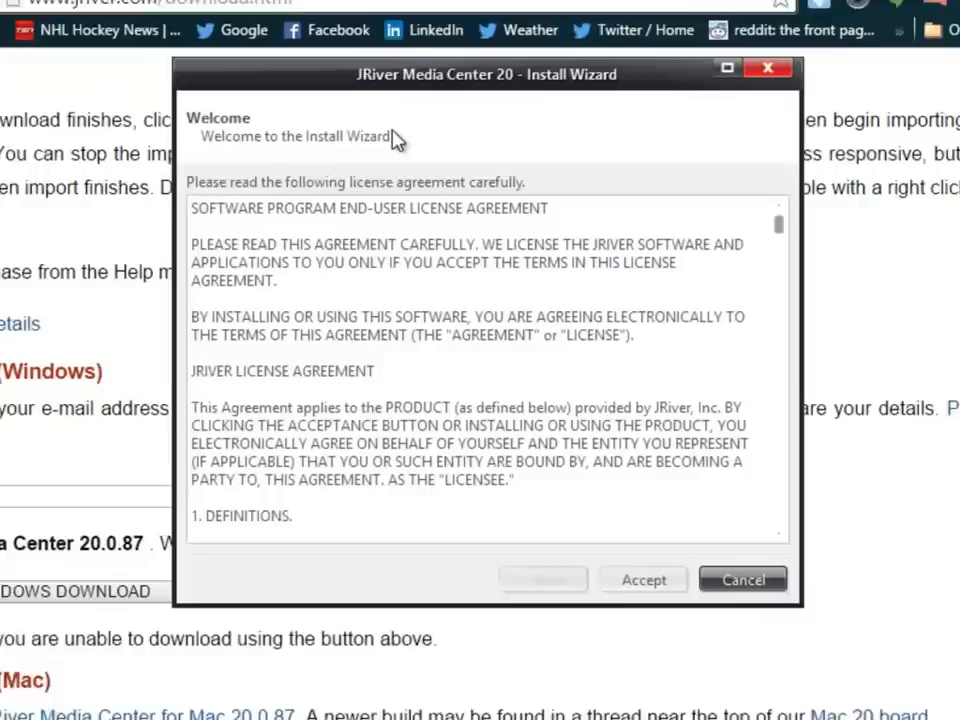
Accept the license and choose a custom normal install, reaching the file associations page
{"action": "left_click", "coordinate": [644, 580]}
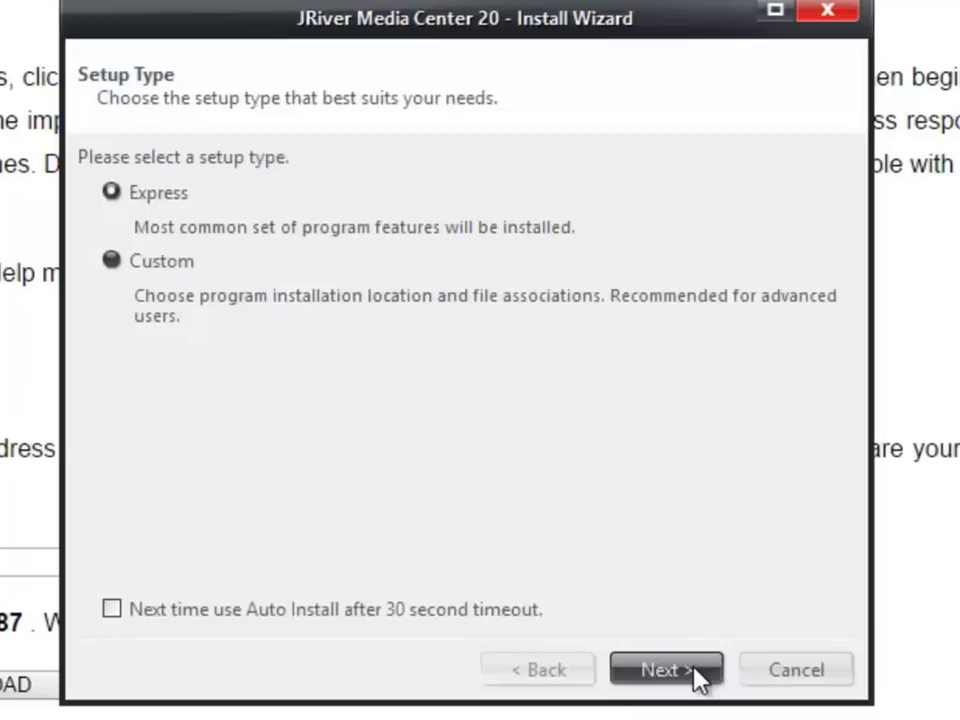
{"action": "left_click", "coordinate": [666, 668]}
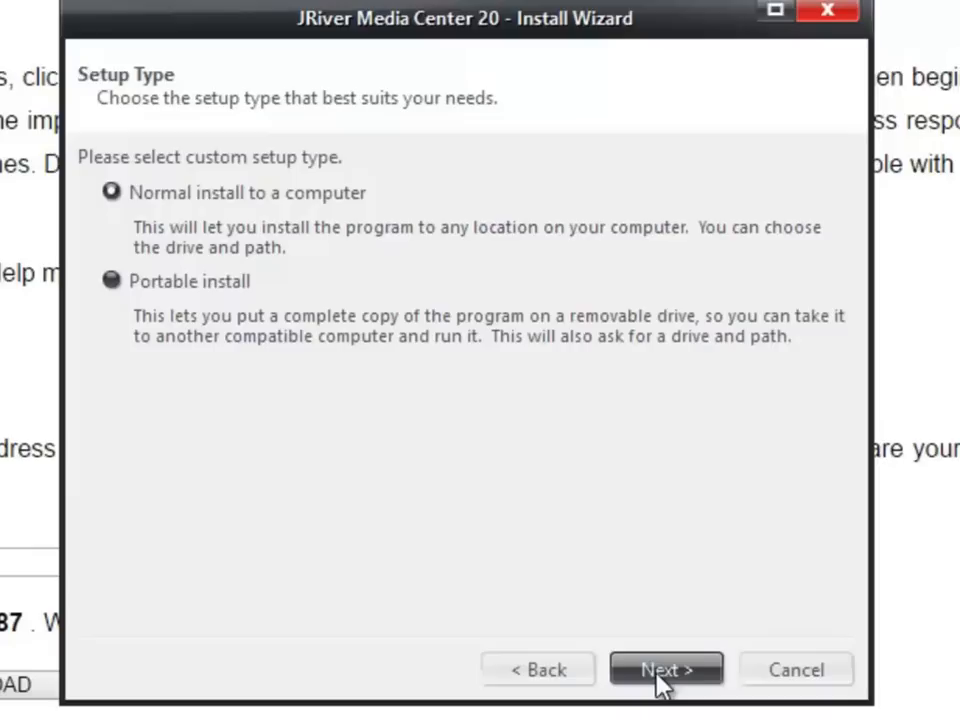
{"action": "left_click", "coordinate": [666, 668]}
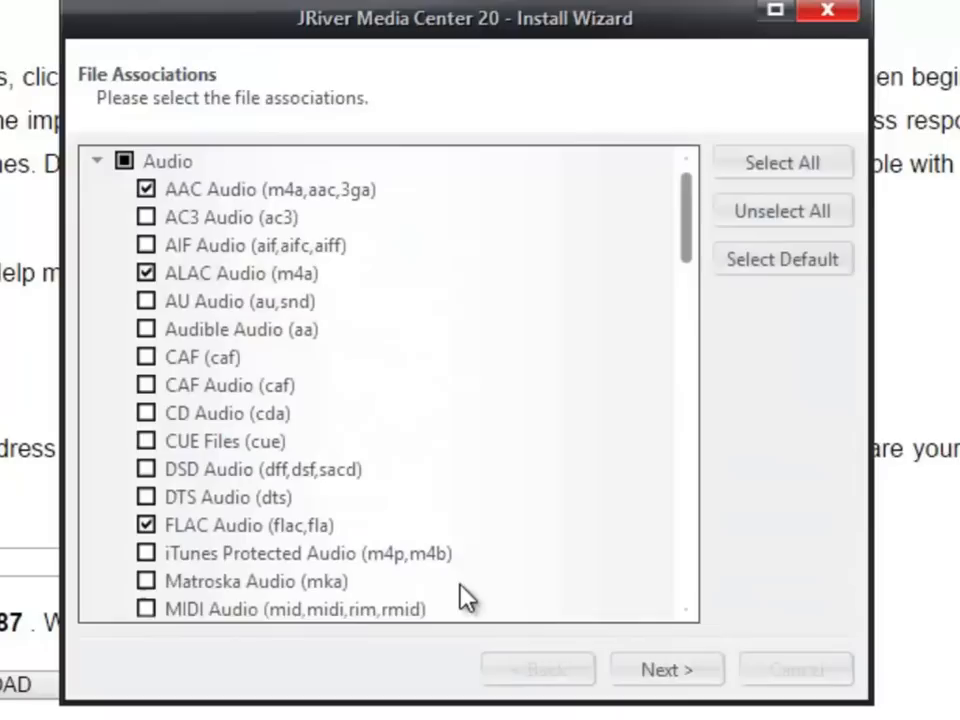
{"action": "mouse_move", "coordinate": [380, 368]}
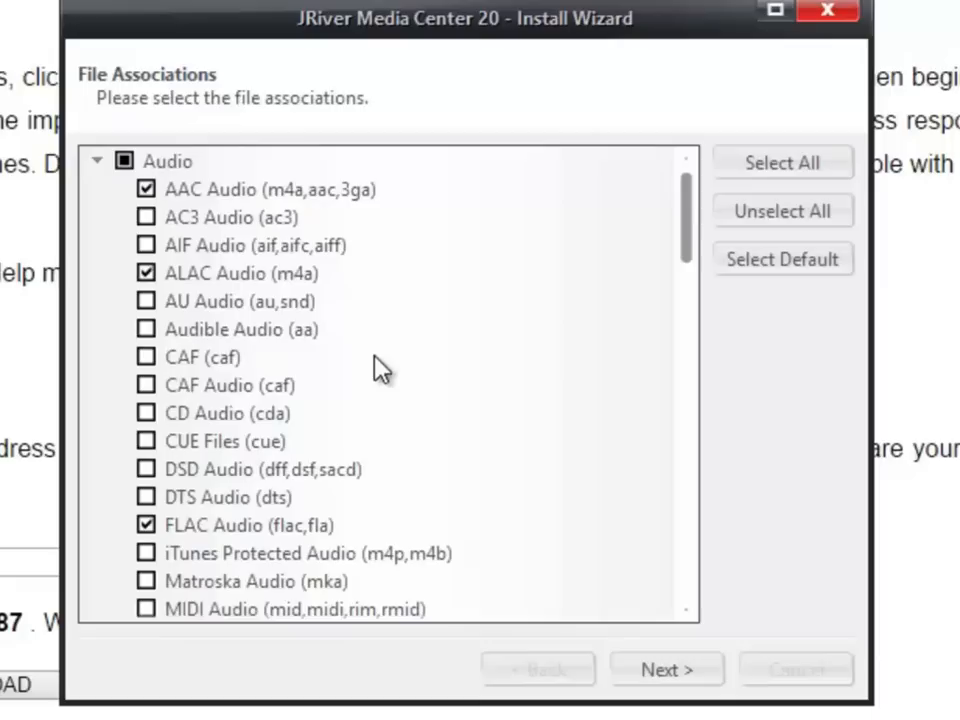
Collapse the Audio and Image type groups, review Video, Playlists and Other, then install
{"action": "left_click", "coordinate": [96, 160]}
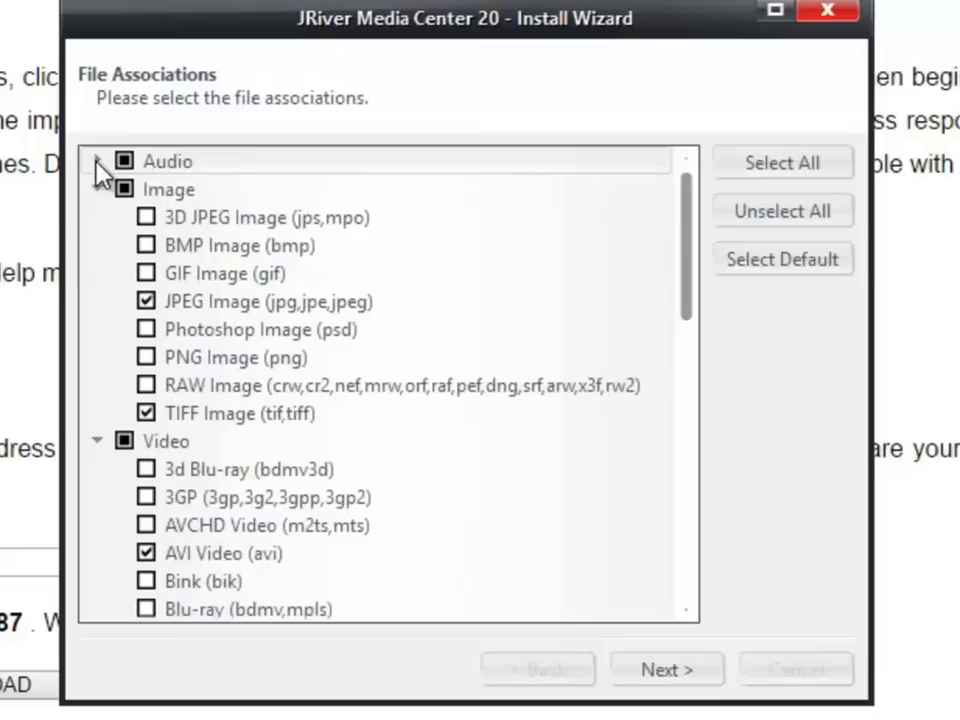
{"action": "left_click", "coordinate": [100, 160]}
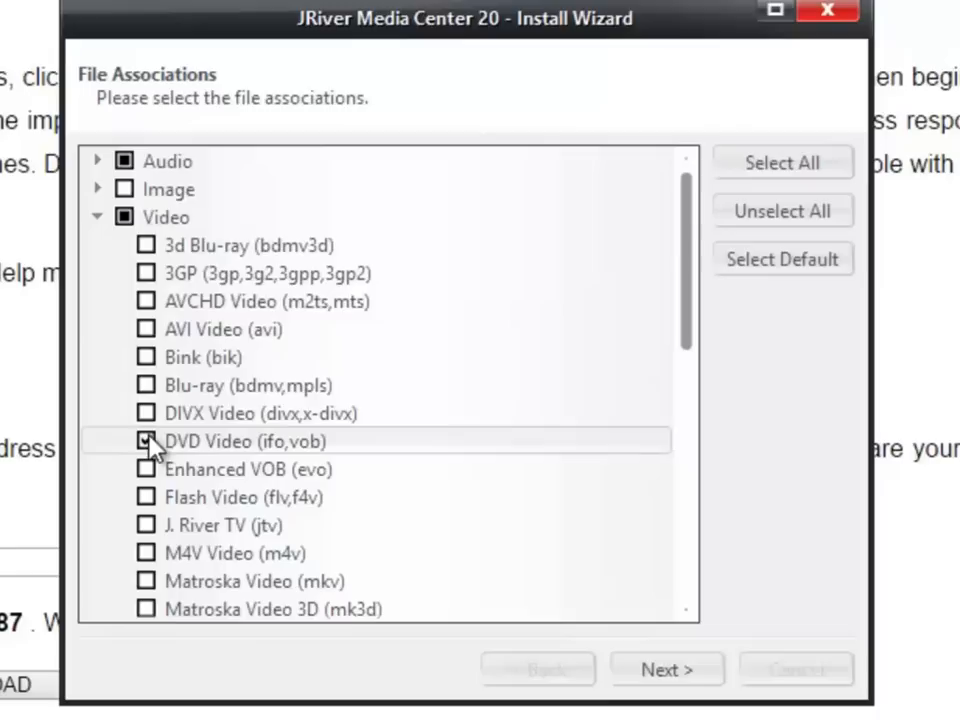
{"action": "scroll", "scroll_direction": "down", "scroll_amount": 3}
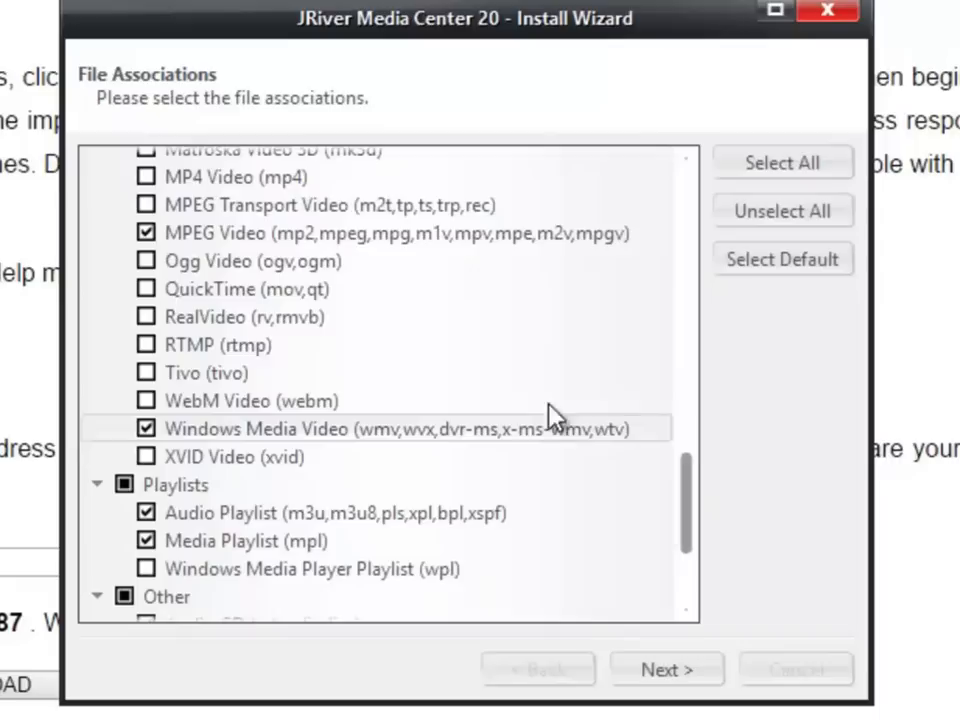
{"action": "scroll", "scroll_direction": "down", "scroll_amount": 3}
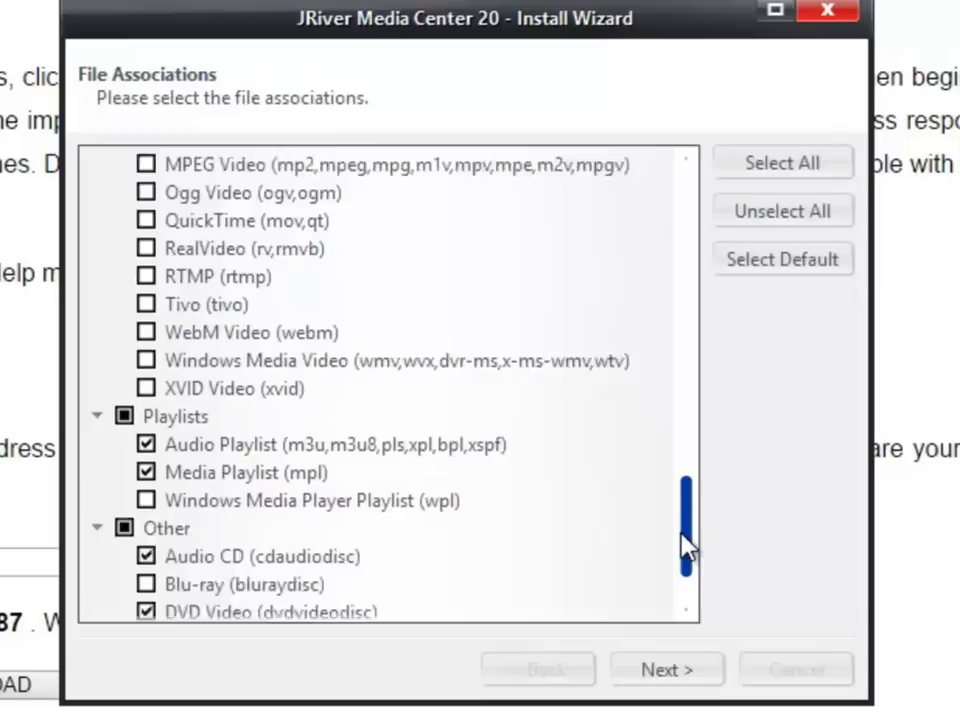
{"action": "left_click", "coordinate": [666, 668]}
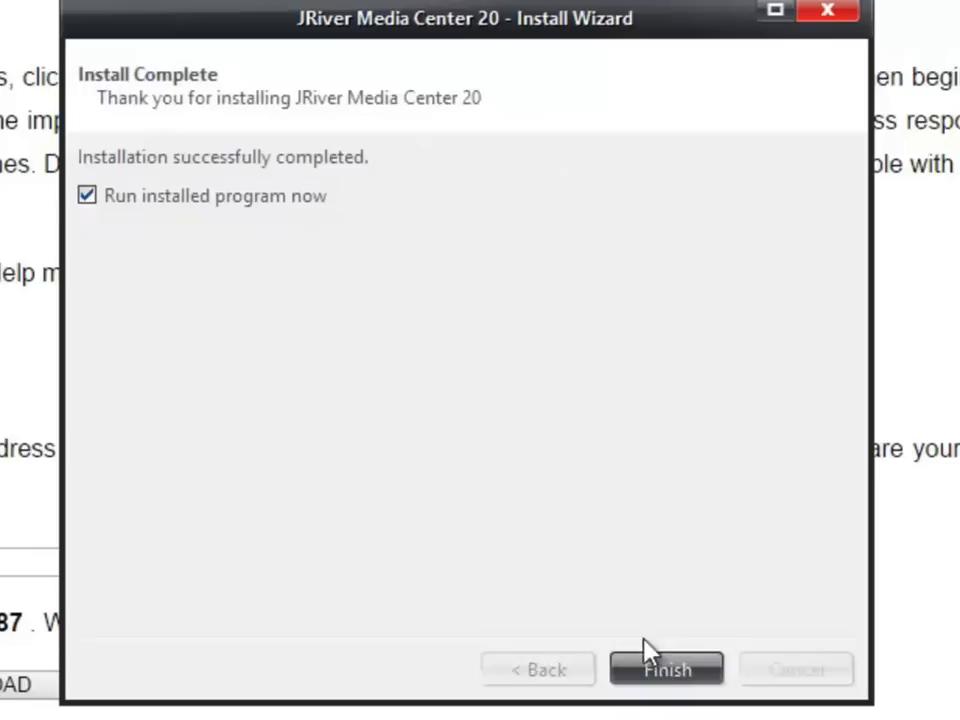
Finish the wizard with 'Run installed program now' checked so JRiver starts its media import
{"action": "left_click", "coordinate": [666, 668]}
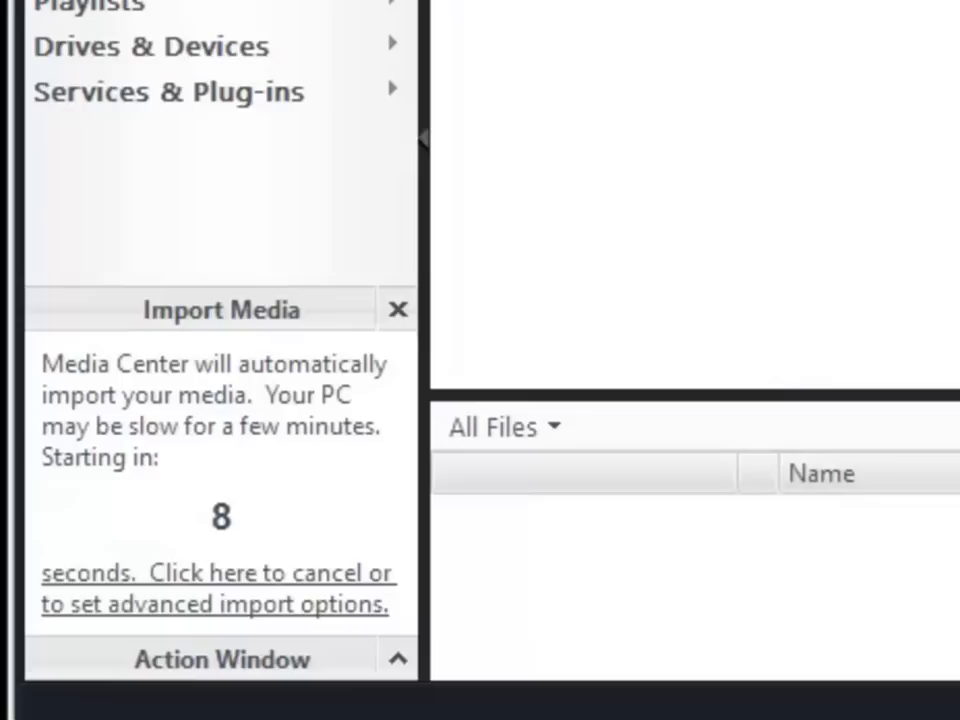
{"action": "mouse_move", "coordinate": [796, 96]}
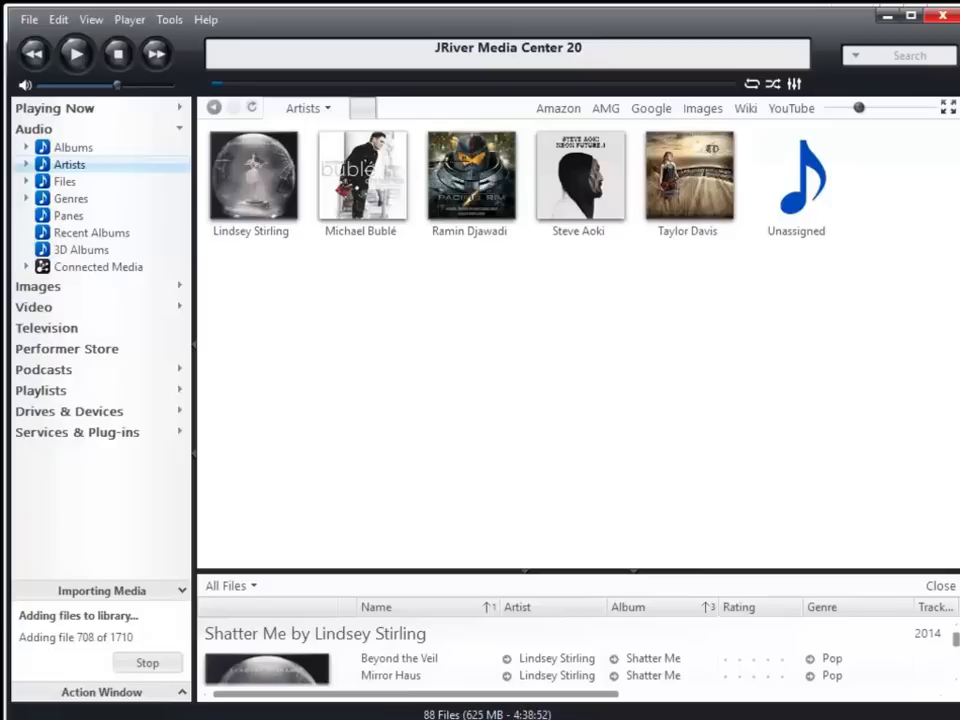
Expand Services & Plug-ins in the left tree to reveal the services list with HDtracks
{"action": "left_click_drag", "start_coordinate": [448, 584], "coordinate": [448, 408]}
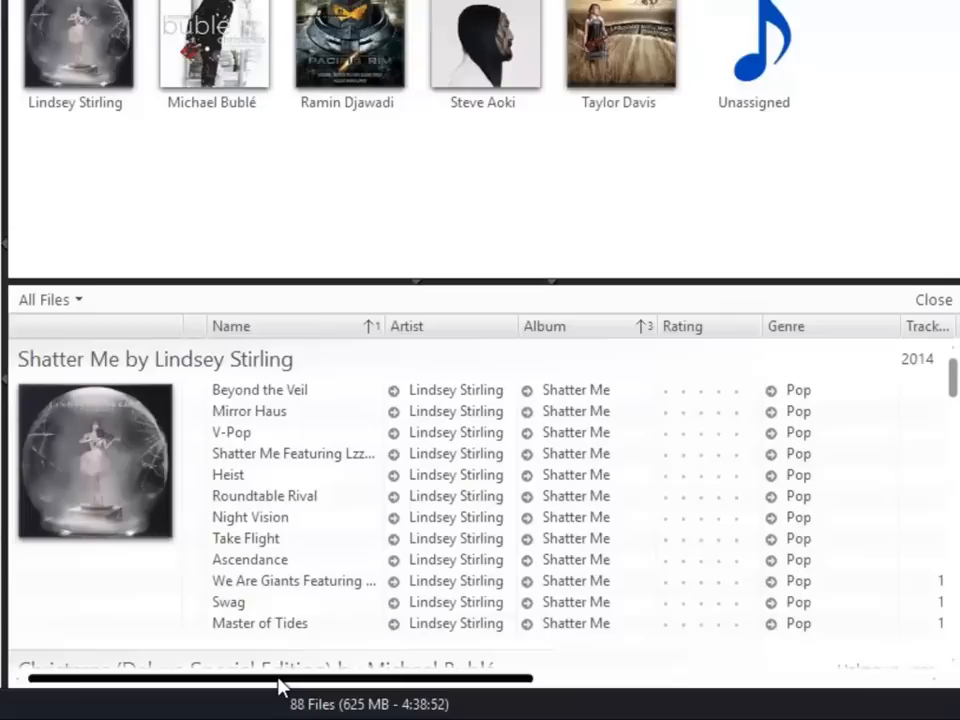
{"action": "left_click_drag", "start_coordinate": [280, 678], "coordinate": [500, 678]}
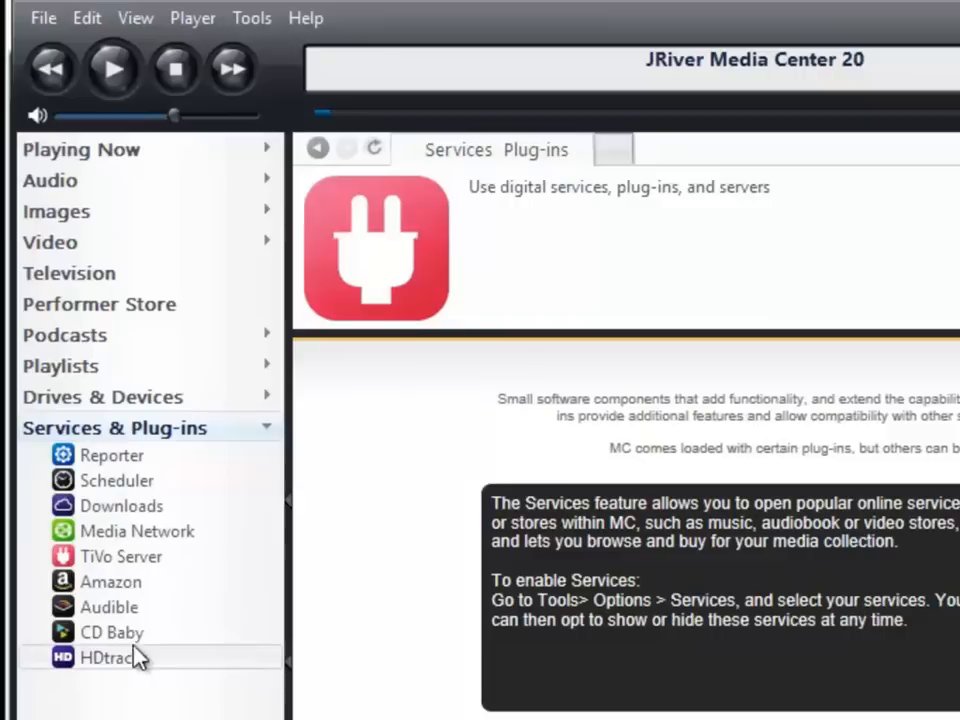
Browse the HDtracks store to Van Halen's The Collection and its 192/24 AIFF track list
{"action": "left_click", "coordinate": [104, 656]}
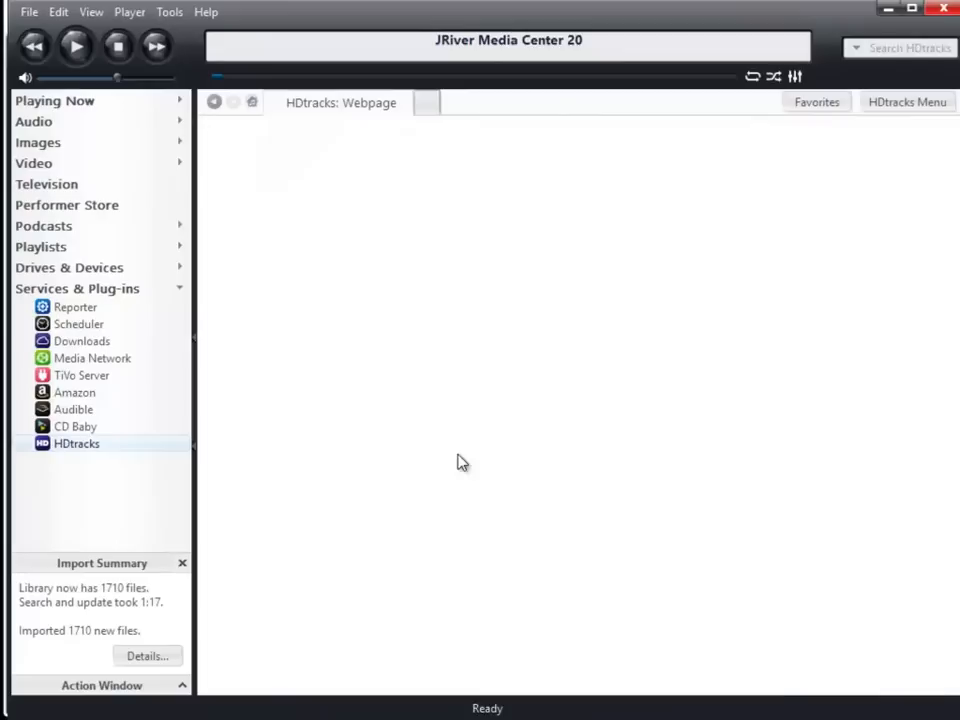
{"action": "left_click", "coordinate": [76, 444]}
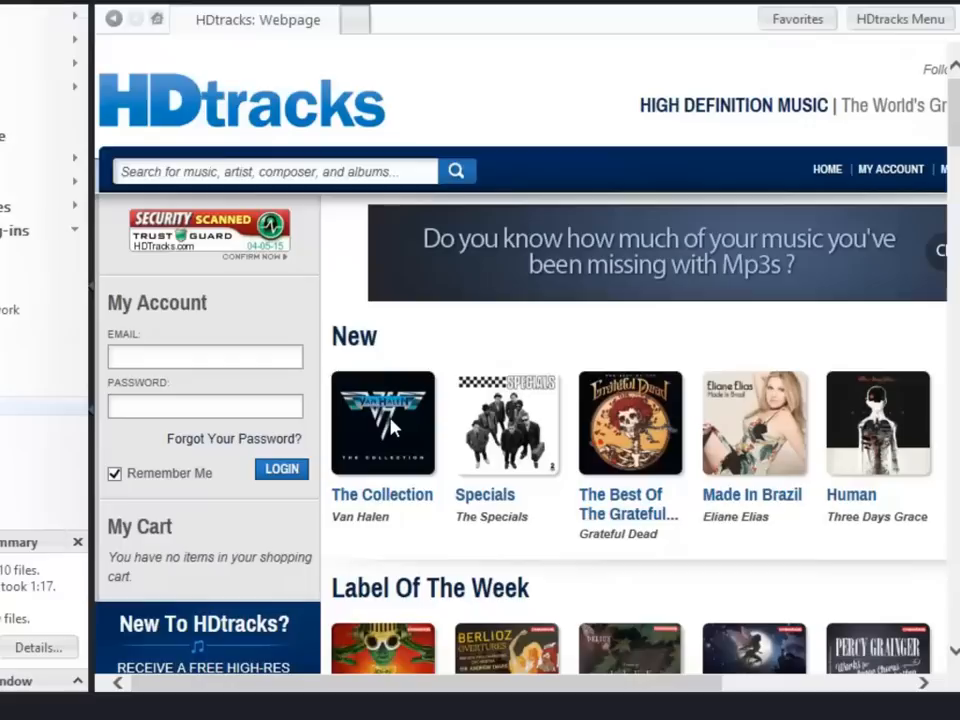
{"action": "scroll", "scroll_direction": "down", "scroll_amount": 3}
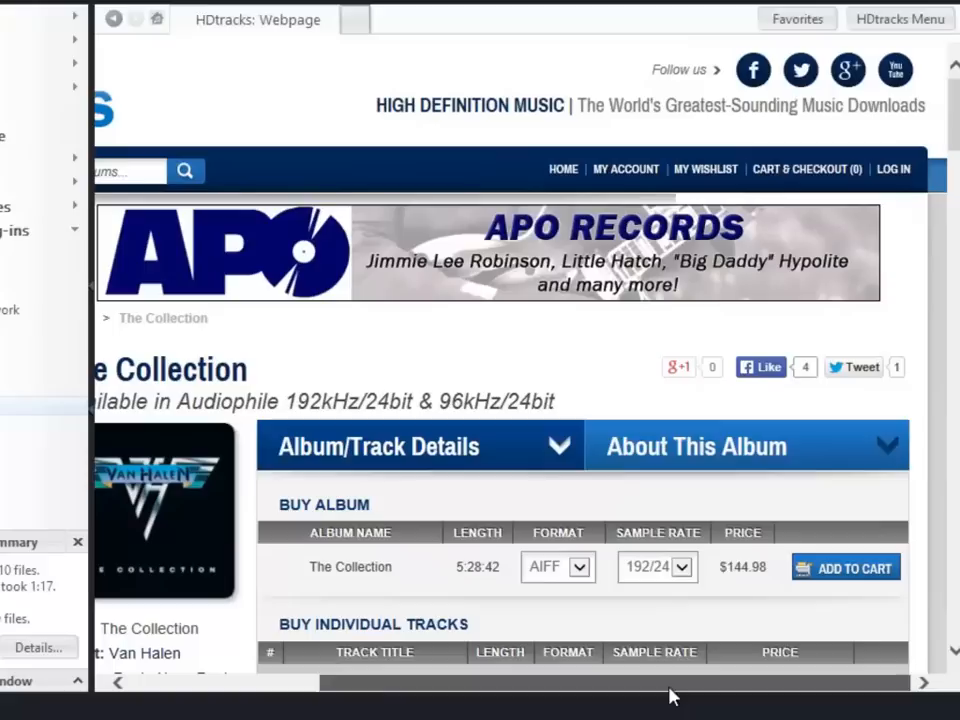
{"action": "left_click", "coordinate": [556, 566]}
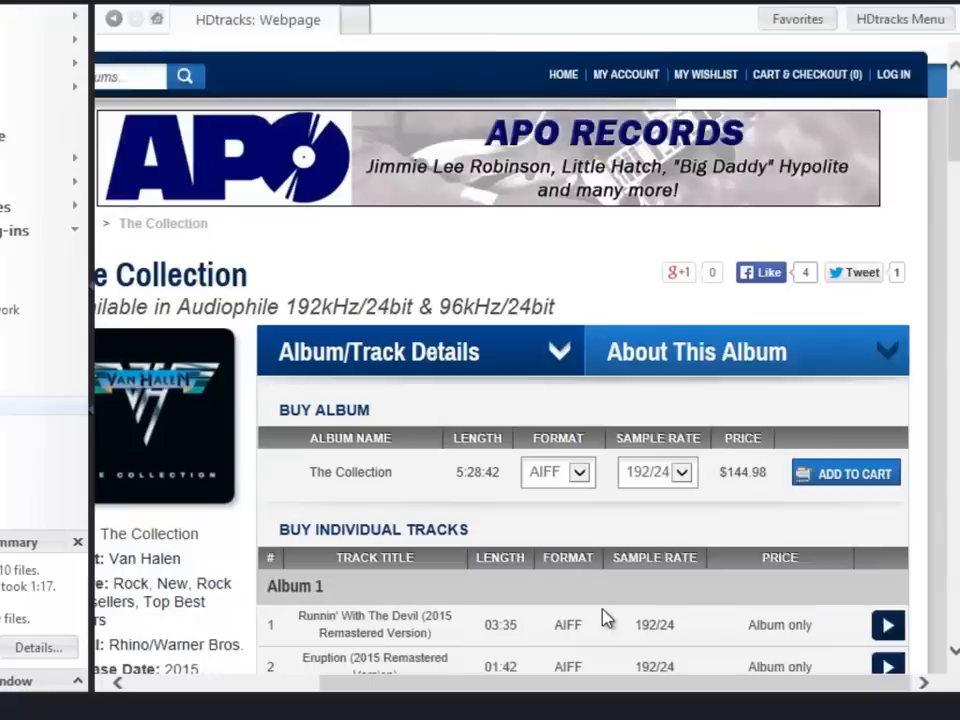
{"action": "scroll", "scroll_direction": "down", "scroll_amount": 3}
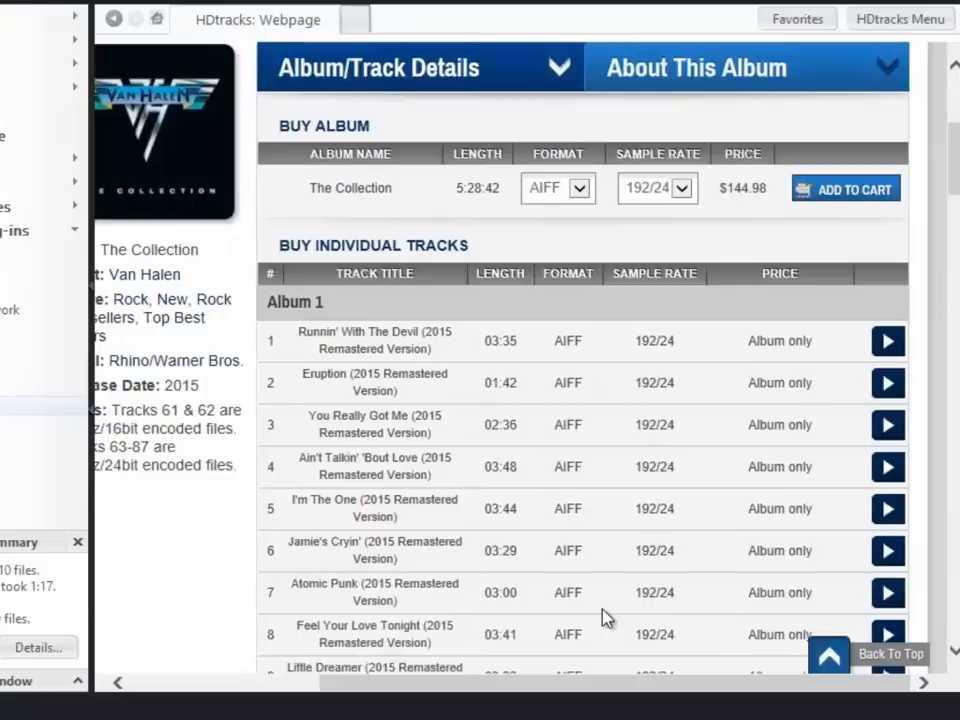
{"action": "scroll", "scroll_direction": "up", "scroll_amount": 3}
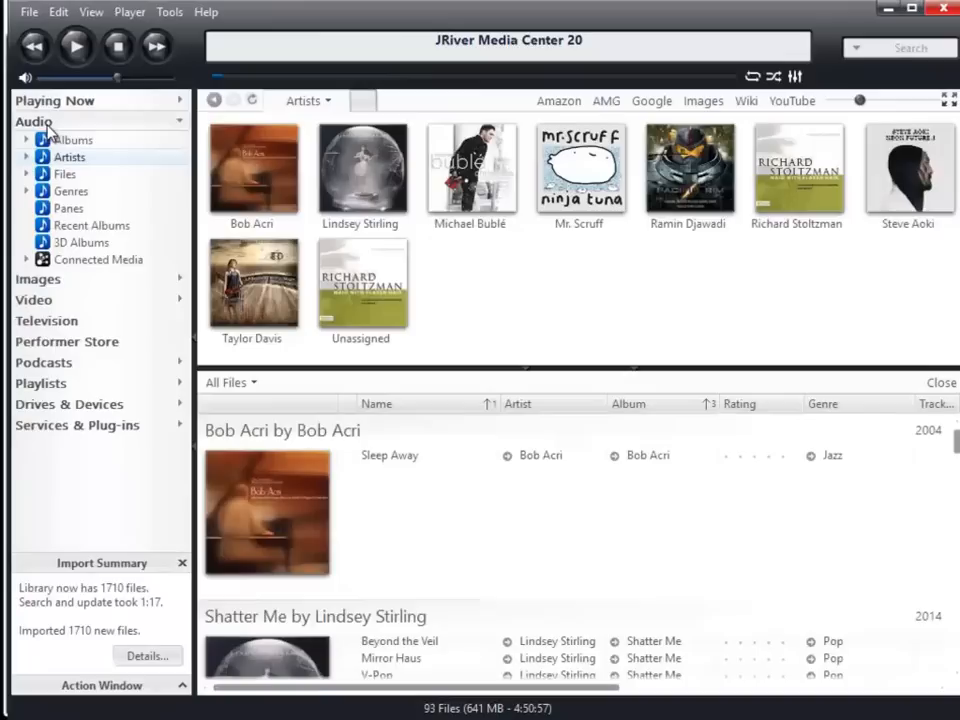
Switch to Audio > Files to list all 93 imported tracks
{"action": "left_click", "coordinate": [64, 172]}
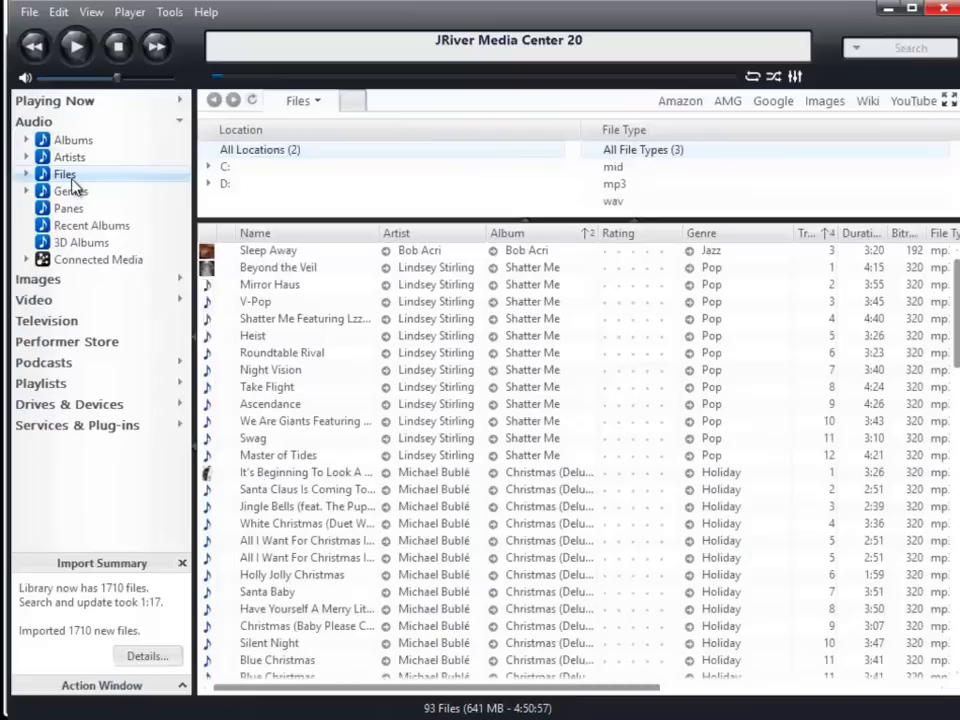
{"action": "left_click", "coordinate": [70, 192]}
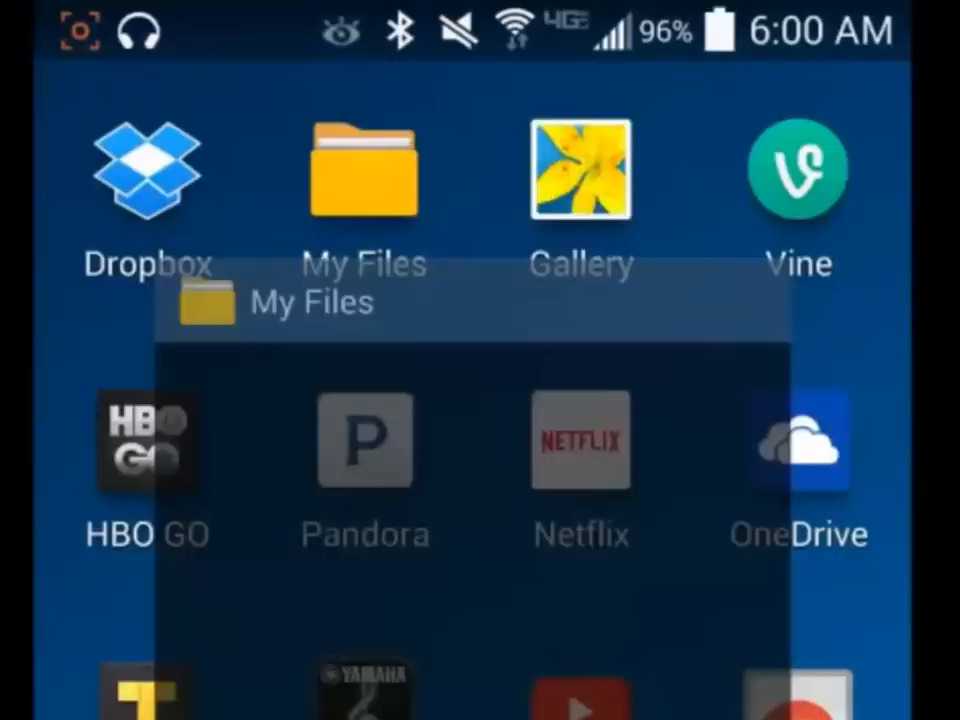
Browse My Files to the SD memory card's Music folder and its artist folders
{"action": "left_click", "coordinate": [364, 176]}
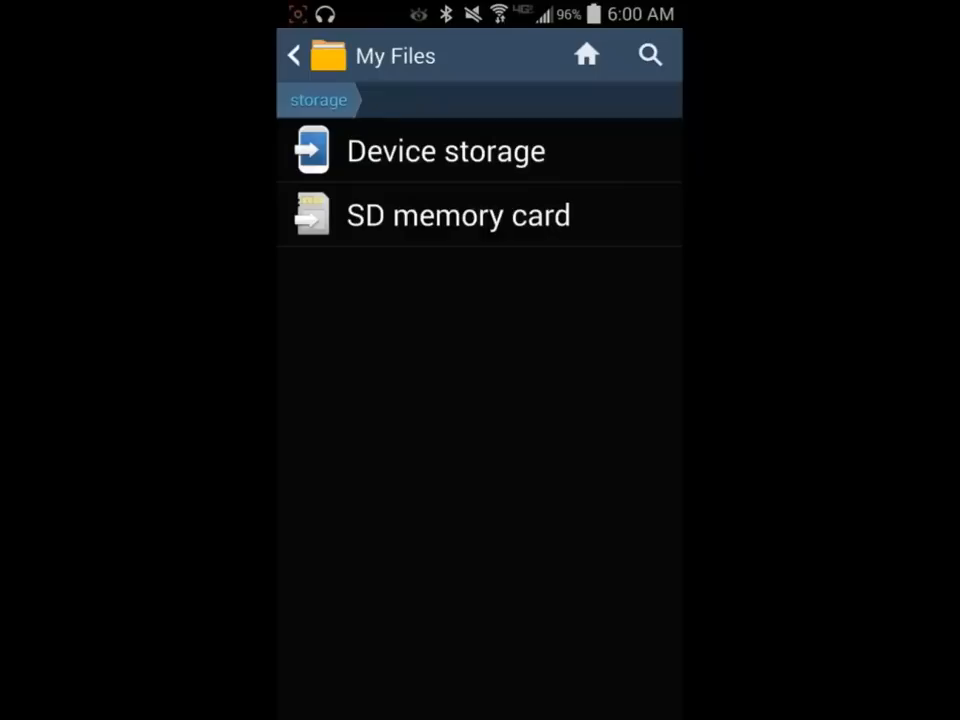
{"action": "left_click", "coordinate": [458, 216]}
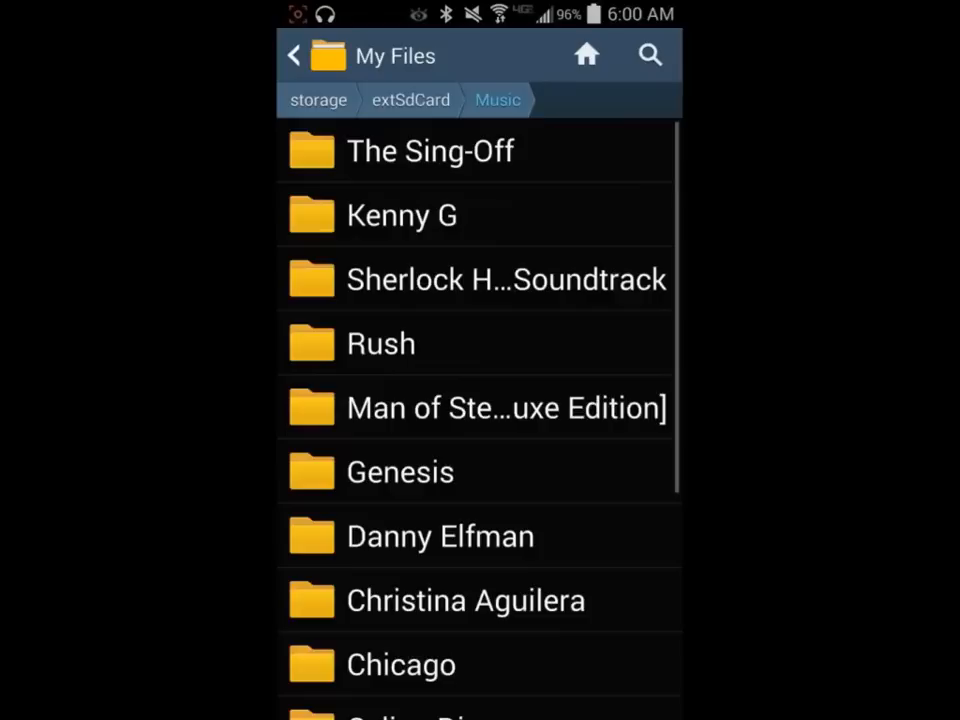
{"action": "scroll", "scroll_direction": "down", "scroll_amount": 3}
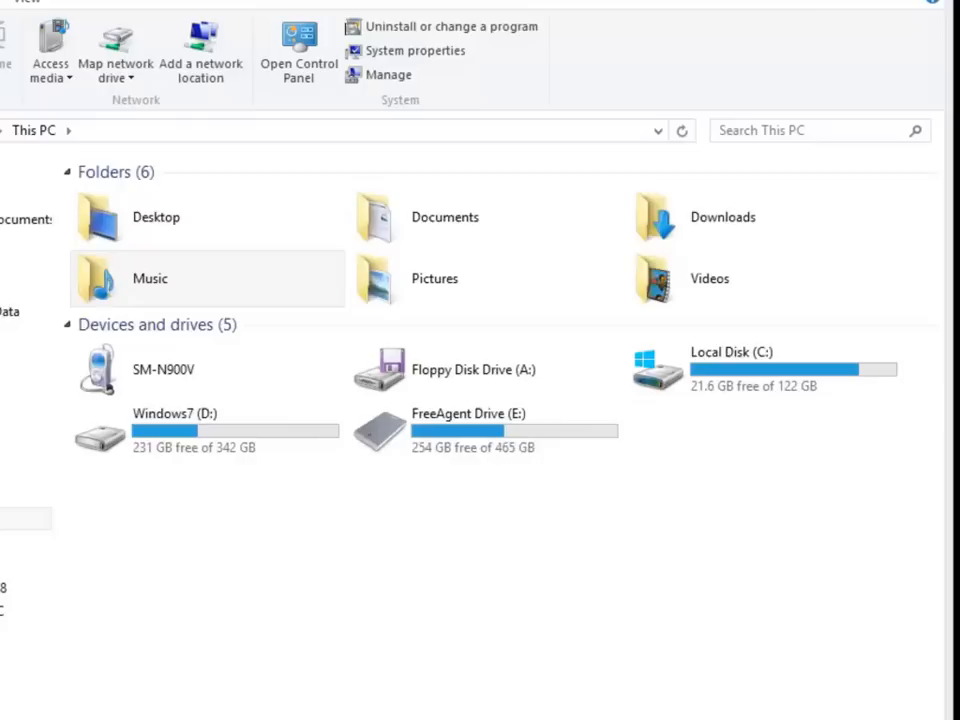
View the PC's Music artist folders, then browse to the SM-N900V card's Music folder
{"action": "double_click", "coordinate": [150, 278]}
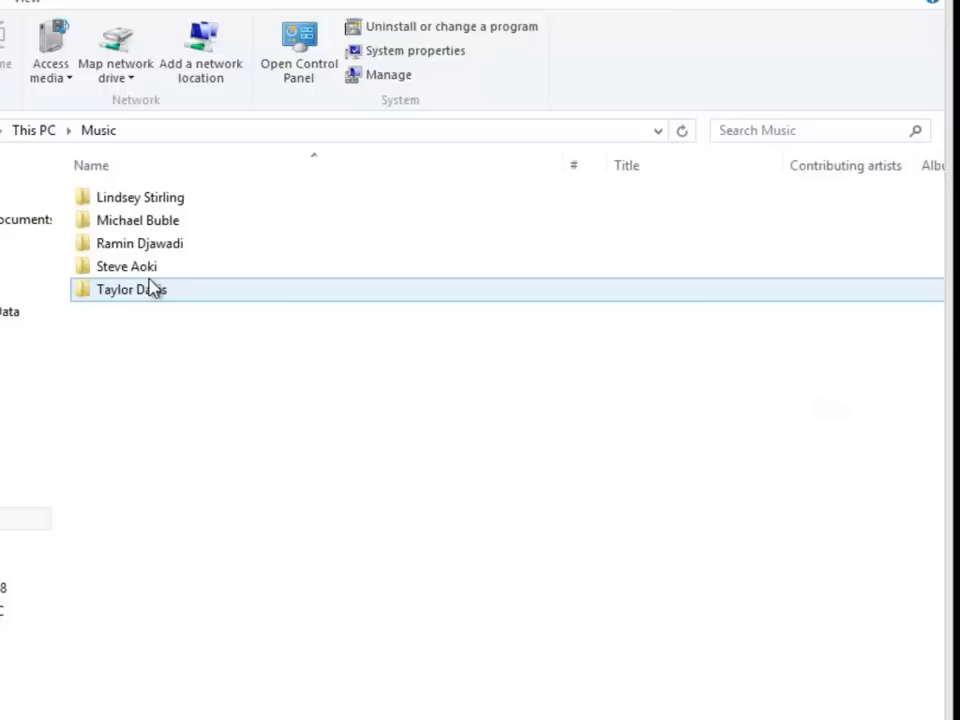
{"action": "right_click", "coordinate": [140, 198]}
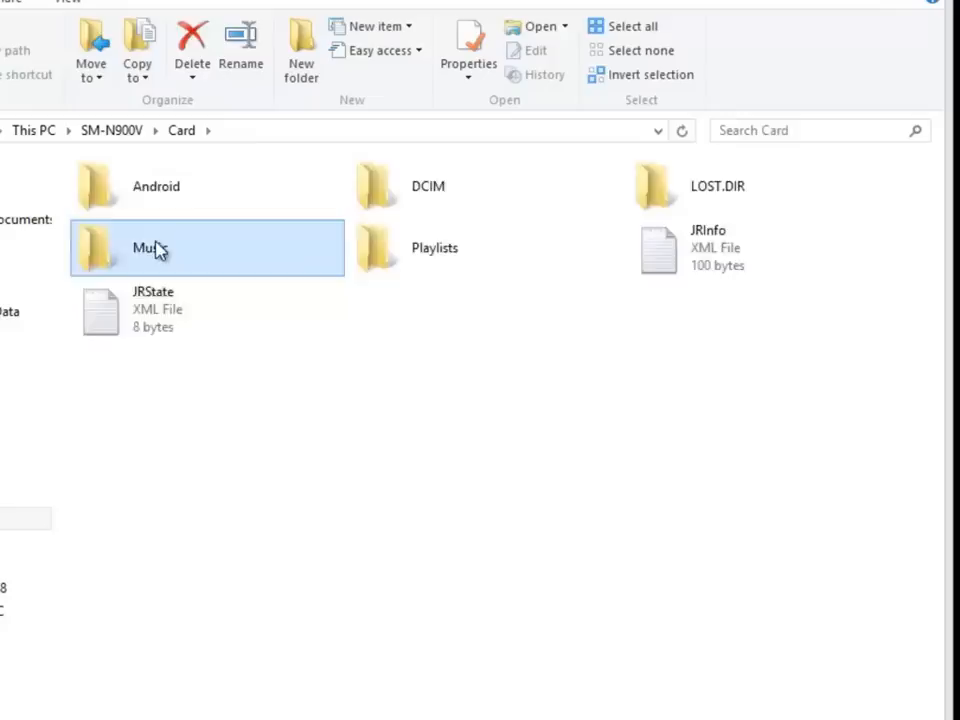
{"action": "double_click", "coordinate": [156, 248]}
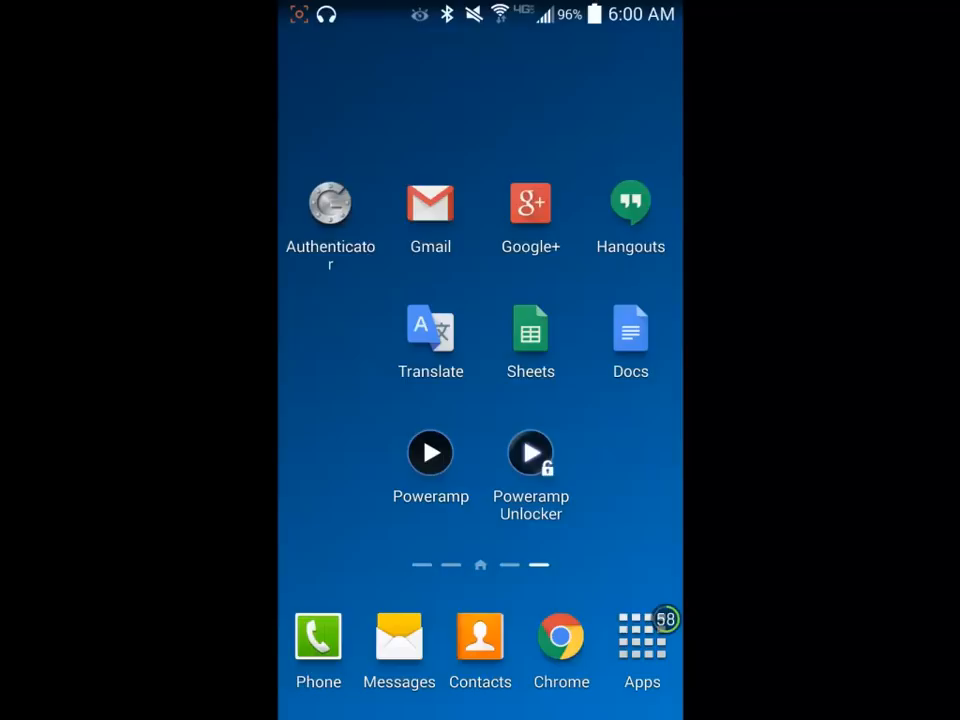
Launch Poweramp and go to Settings from its overflow menu
{"action": "left_click", "coordinate": [430, 452]}
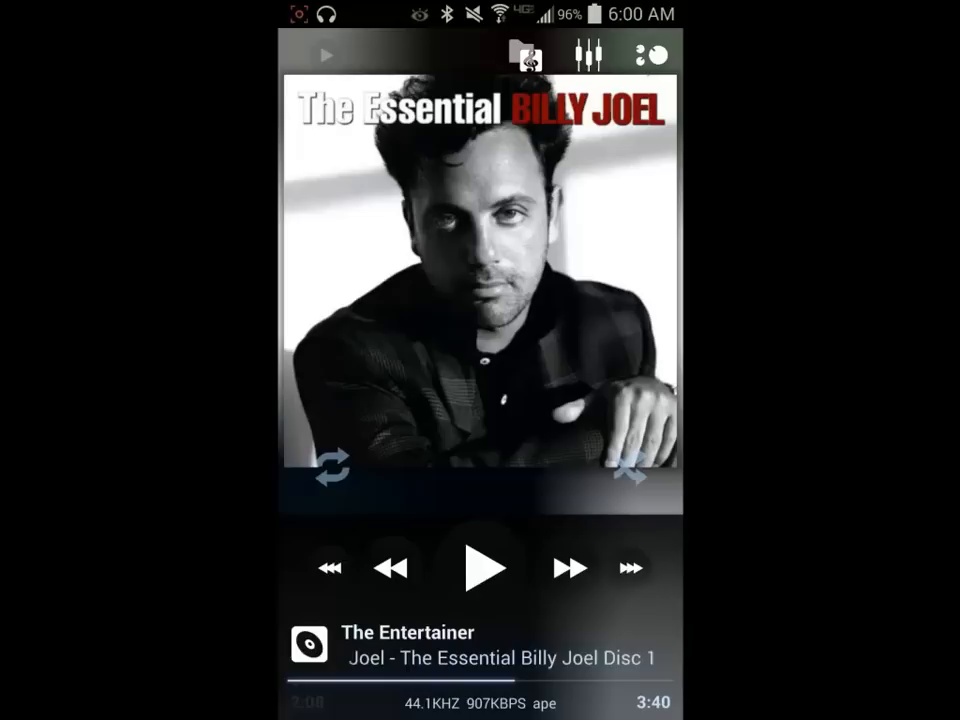
{"action": "left_click", "coordinate": [648, 54]}
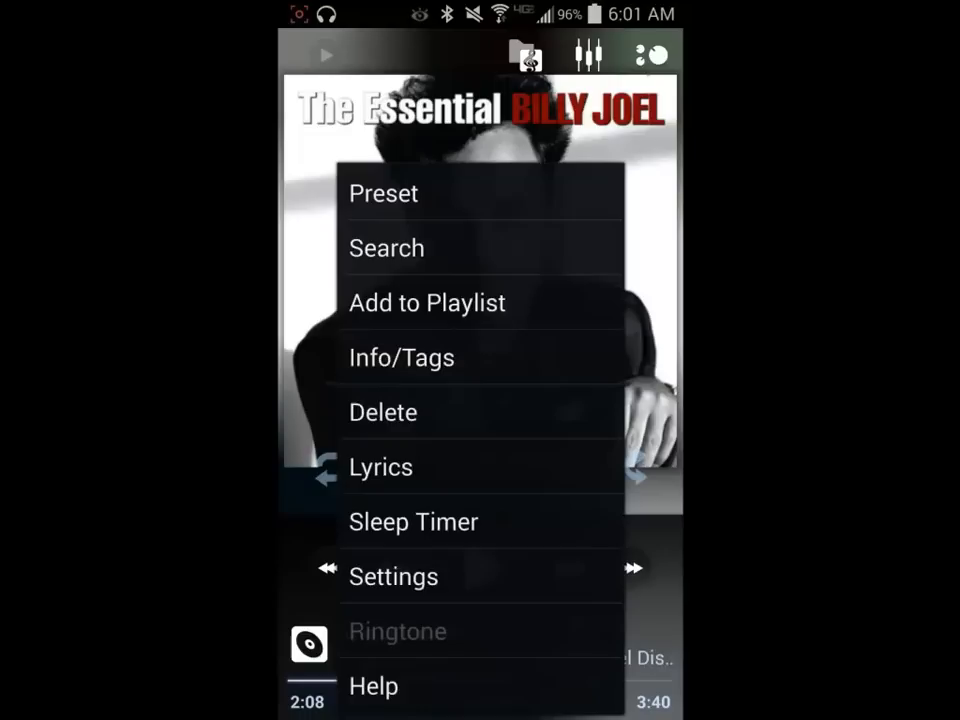
{"action": "left_click", "coordinate": [392, 576]}
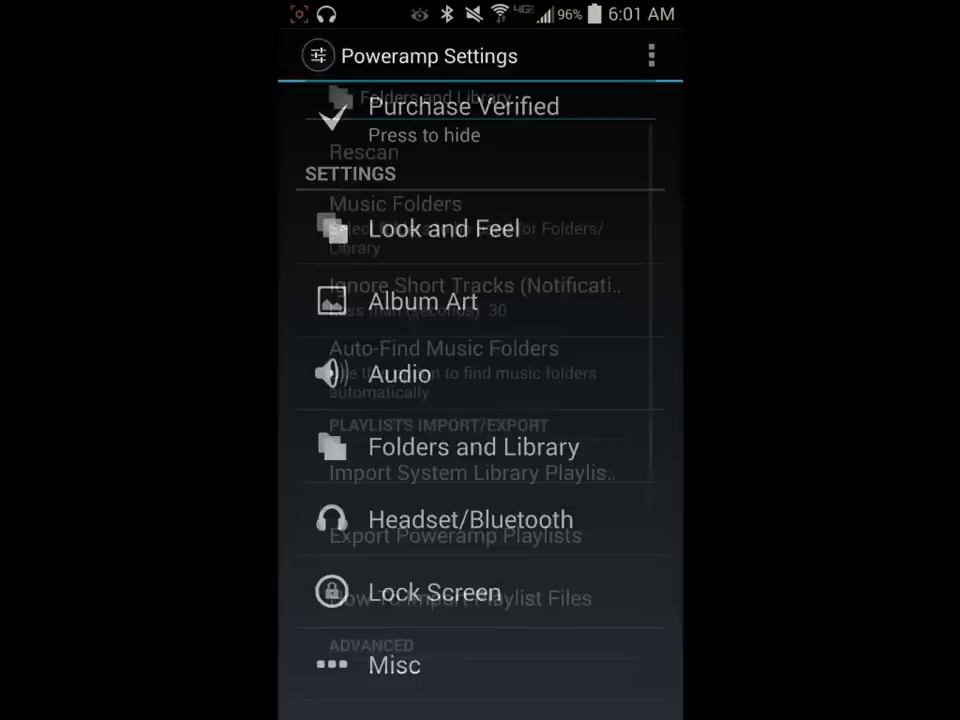
Browse the Music Folders selection list, confirming every phone folder including Music is checked
{"action": "left_click", "coordinate": [396, 204]}
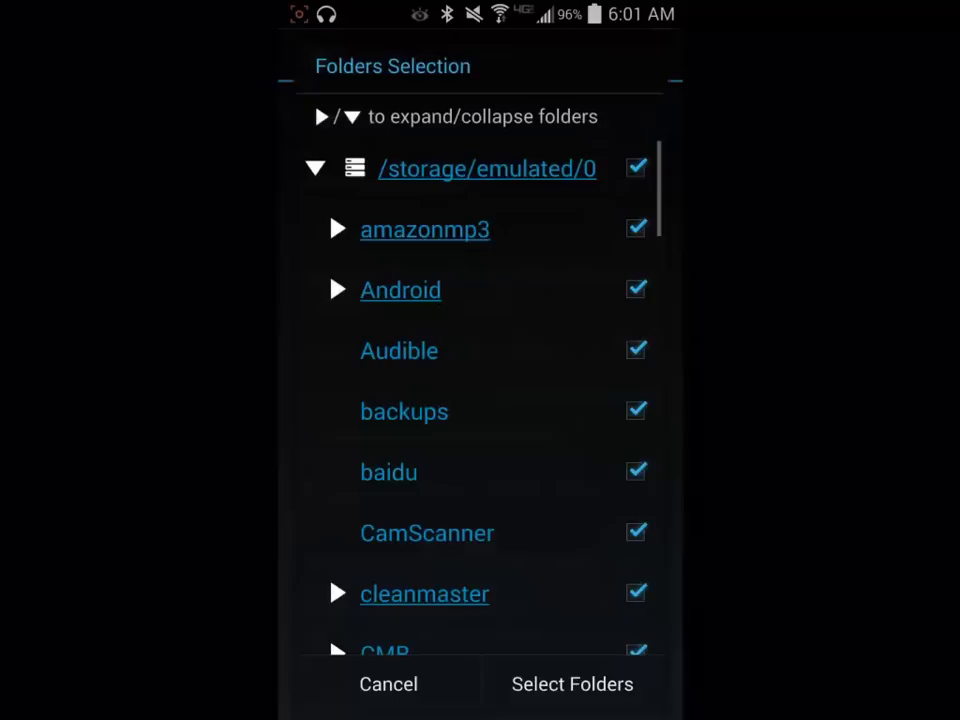
{"action": "scroll", "scroll_direction": "up", "scroll_amount": 3}
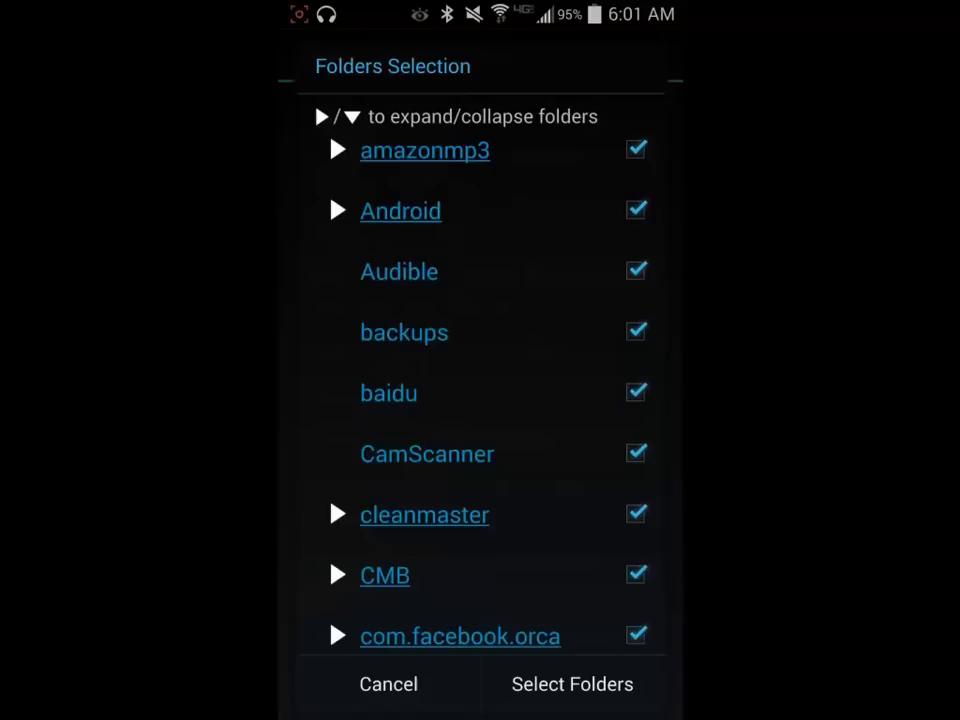
{"action": "scroll", "scroll_direction": "down", "scroll_amount": 3}
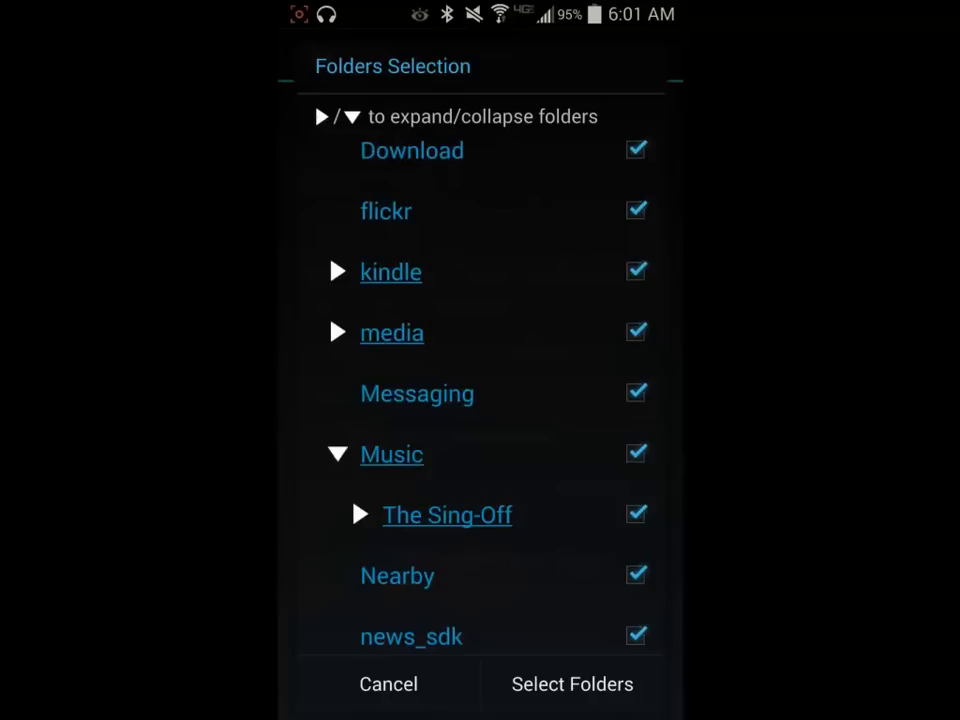
{"action": "scroll", "scroll_direction": "down", "scroll_amount": 3}
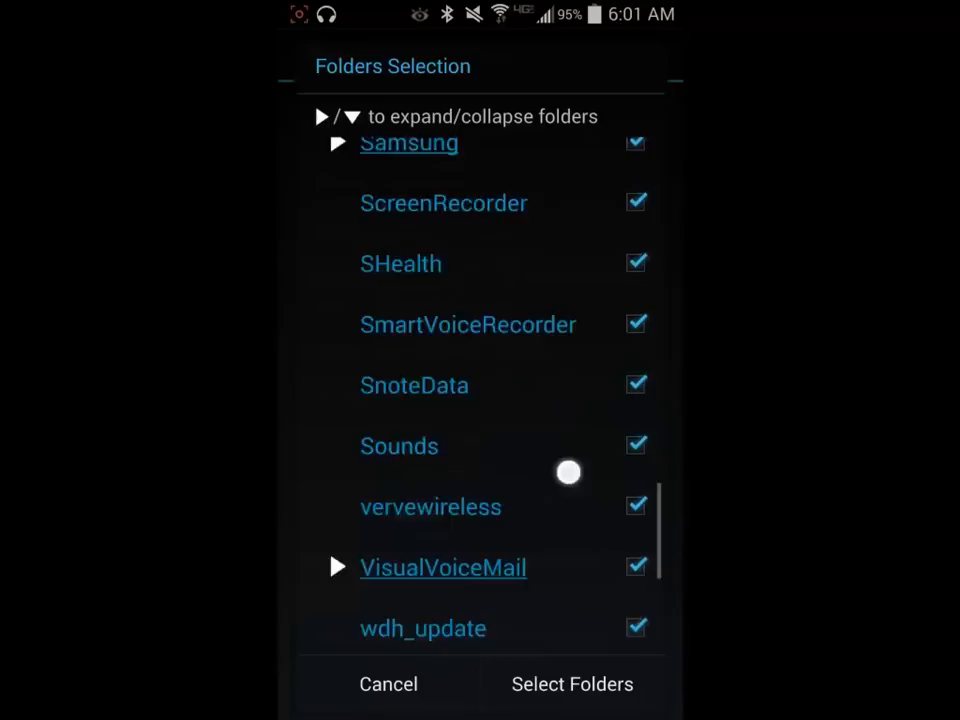
{"action": "scroll", "scroll_direction": "down", "scroll_amount": 3}
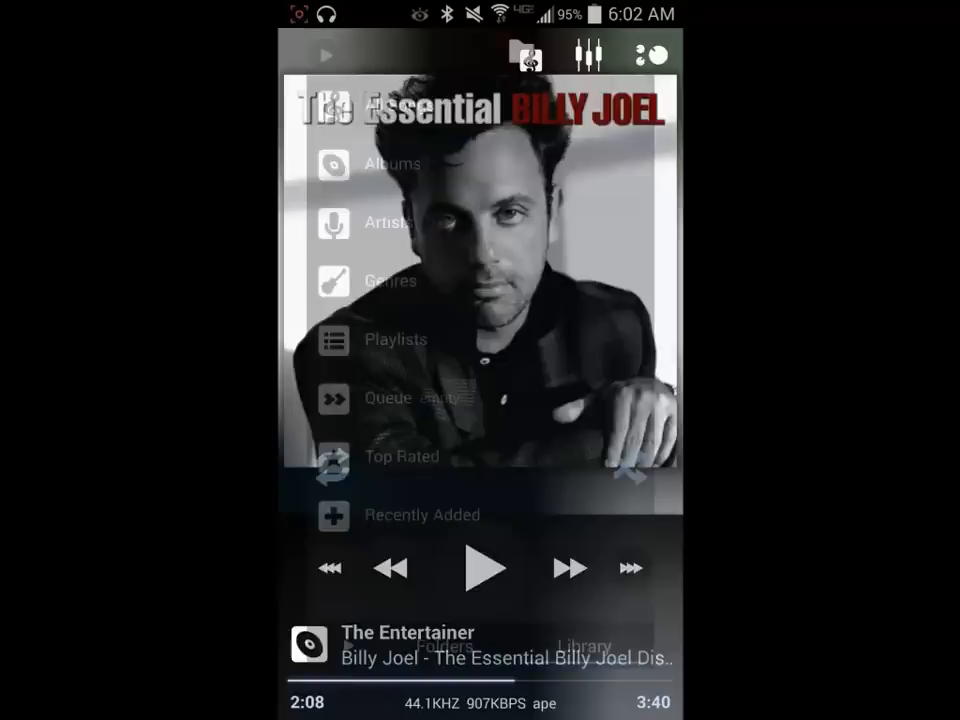
Browse the Albums library listing 19 albums, return to the now-playing track and bring up the equalizer
{"action": "left_click", "coordinate": [392, 164]}
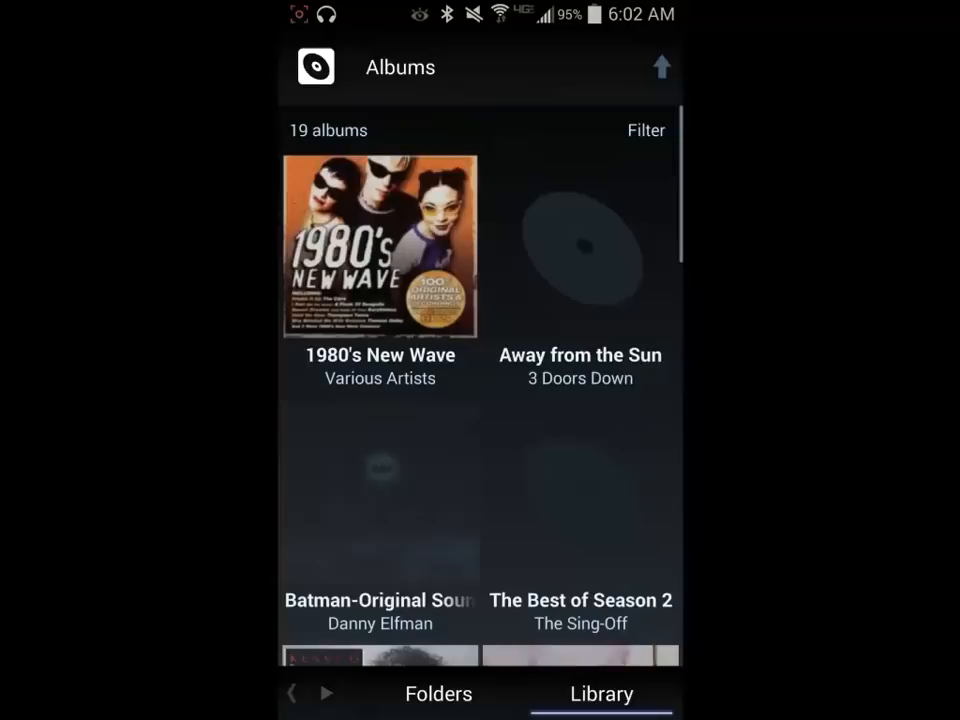
{"action": "scroll", "scroll_direction": "down", "scroll_amount": 3}
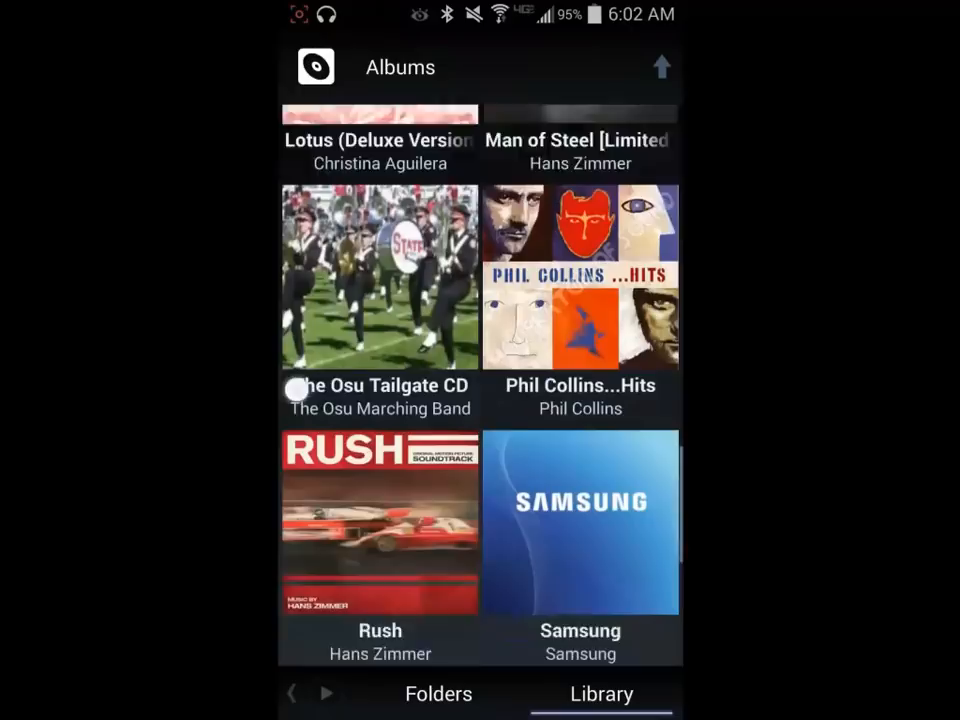
{"action": "left_click", "coordinate": [600, 692]}
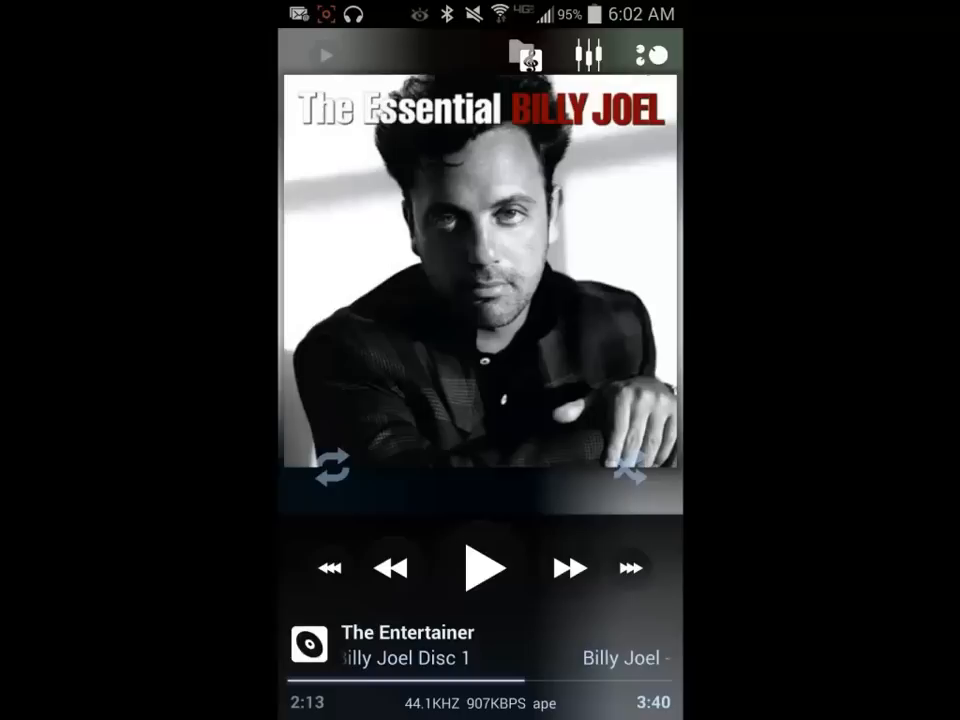
{"action": "left_click", "coordinate": [590, 56]}
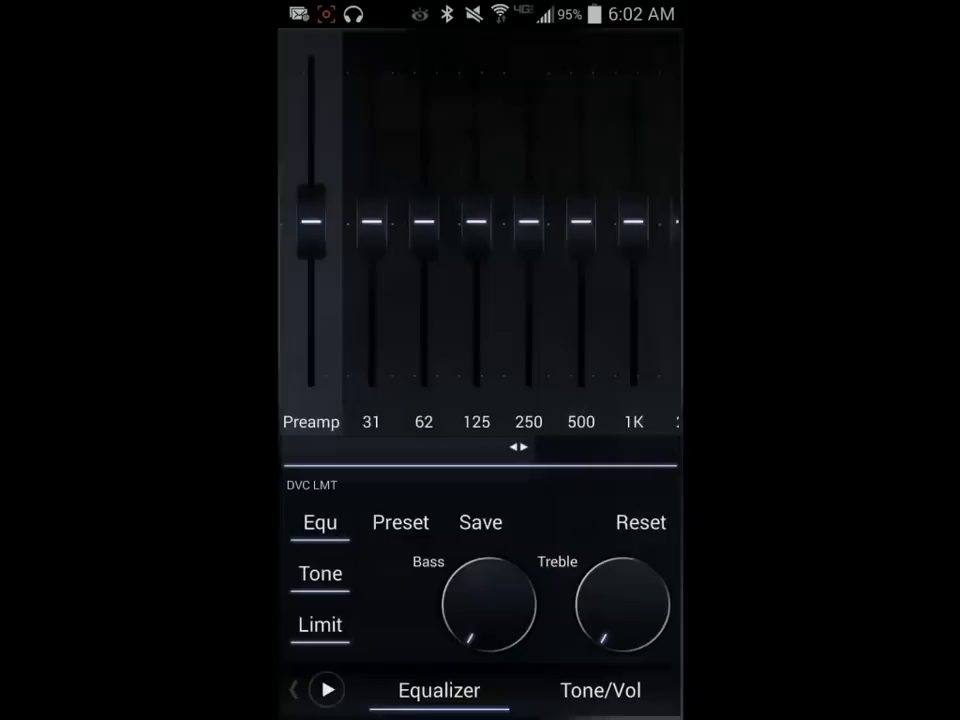